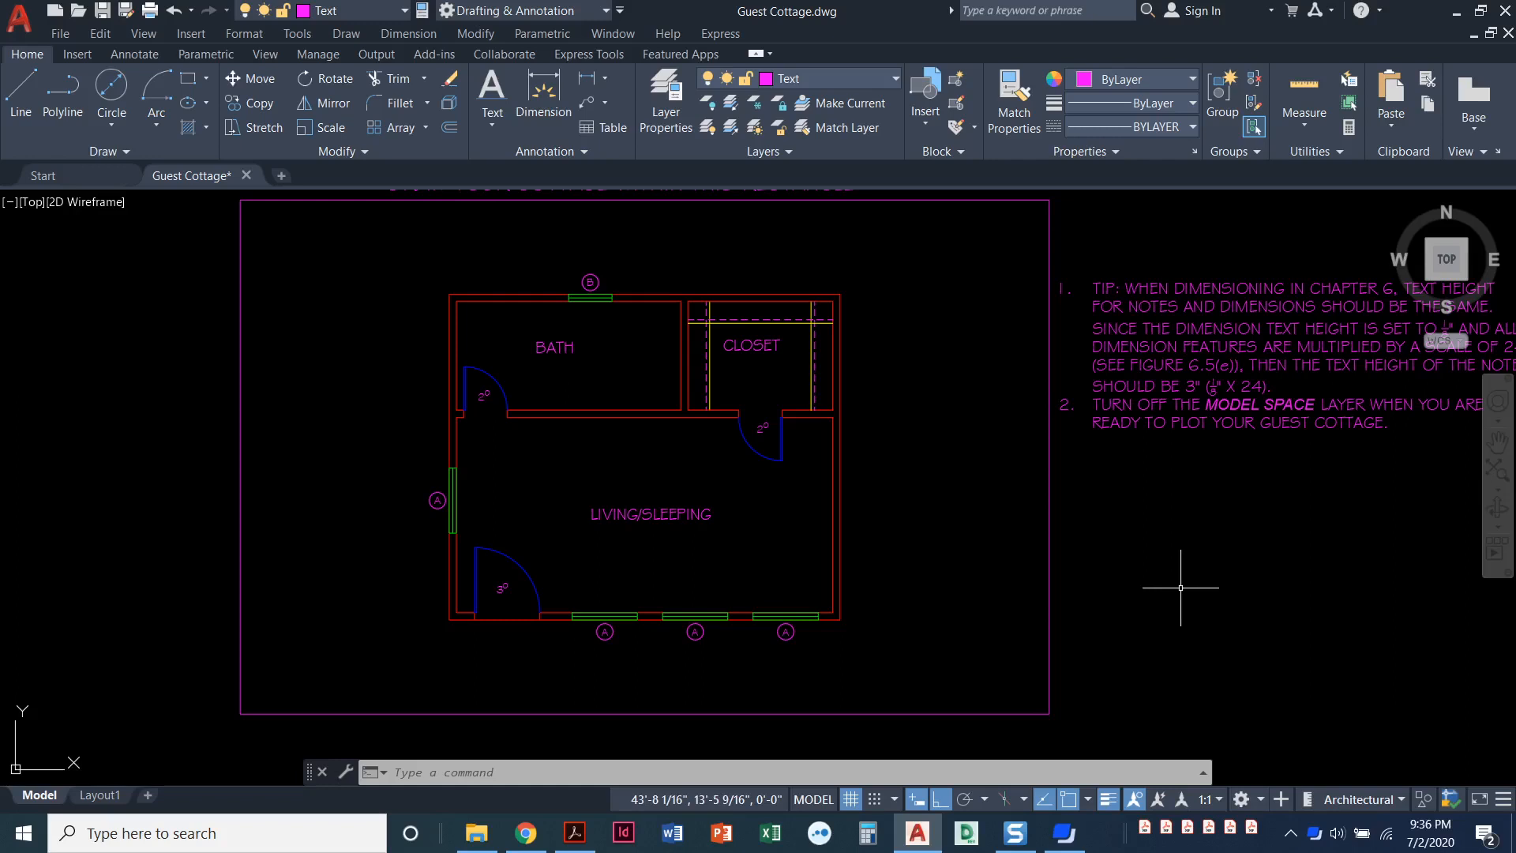
mouse_move(881, 257)
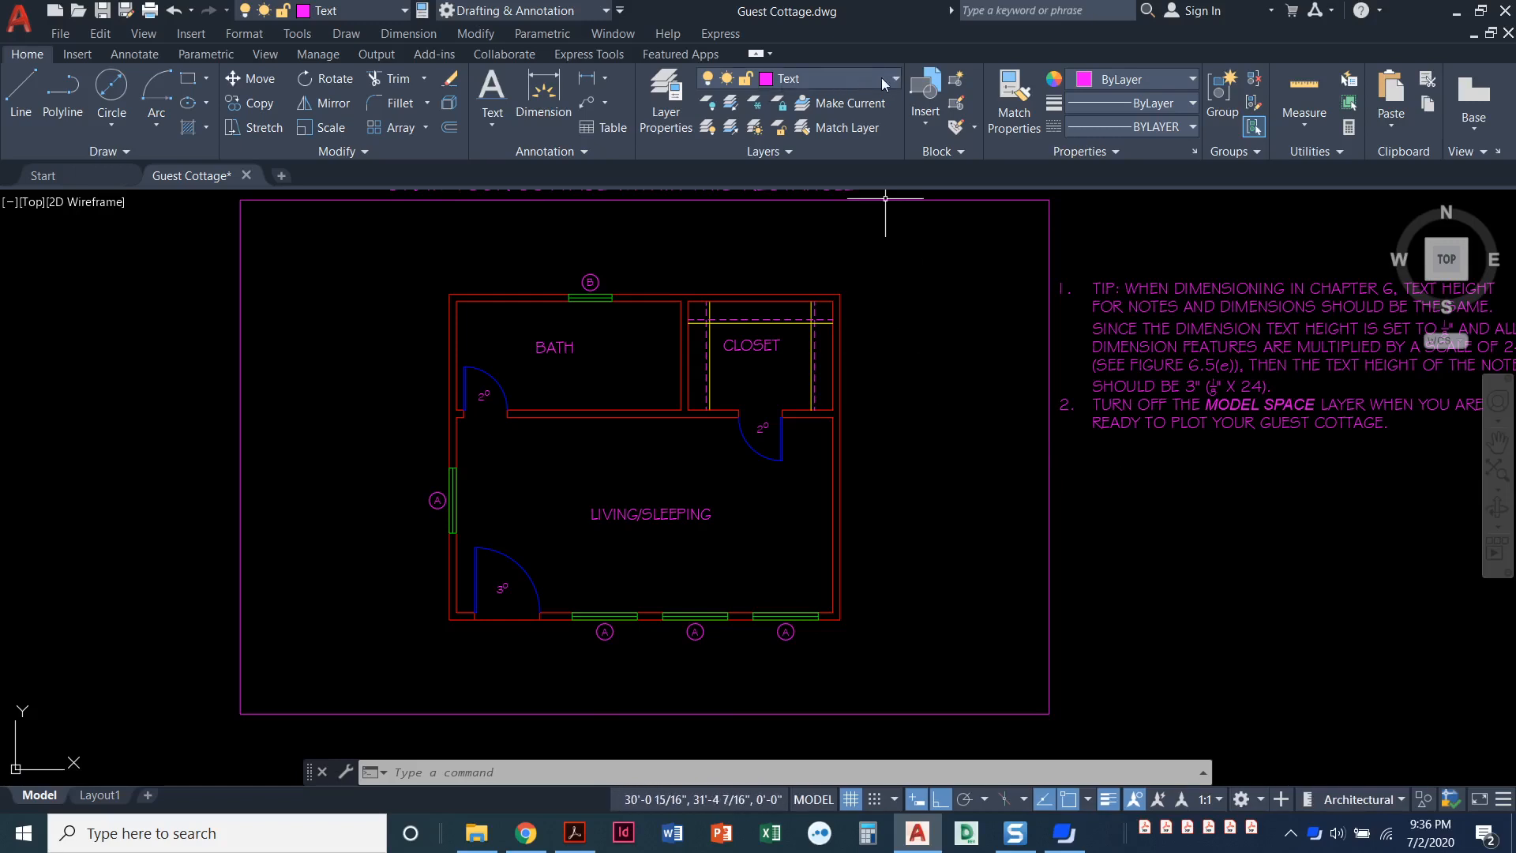
Make Hatch the current layer from the Home tab layer list, replacing Text
left_click(890, 78)
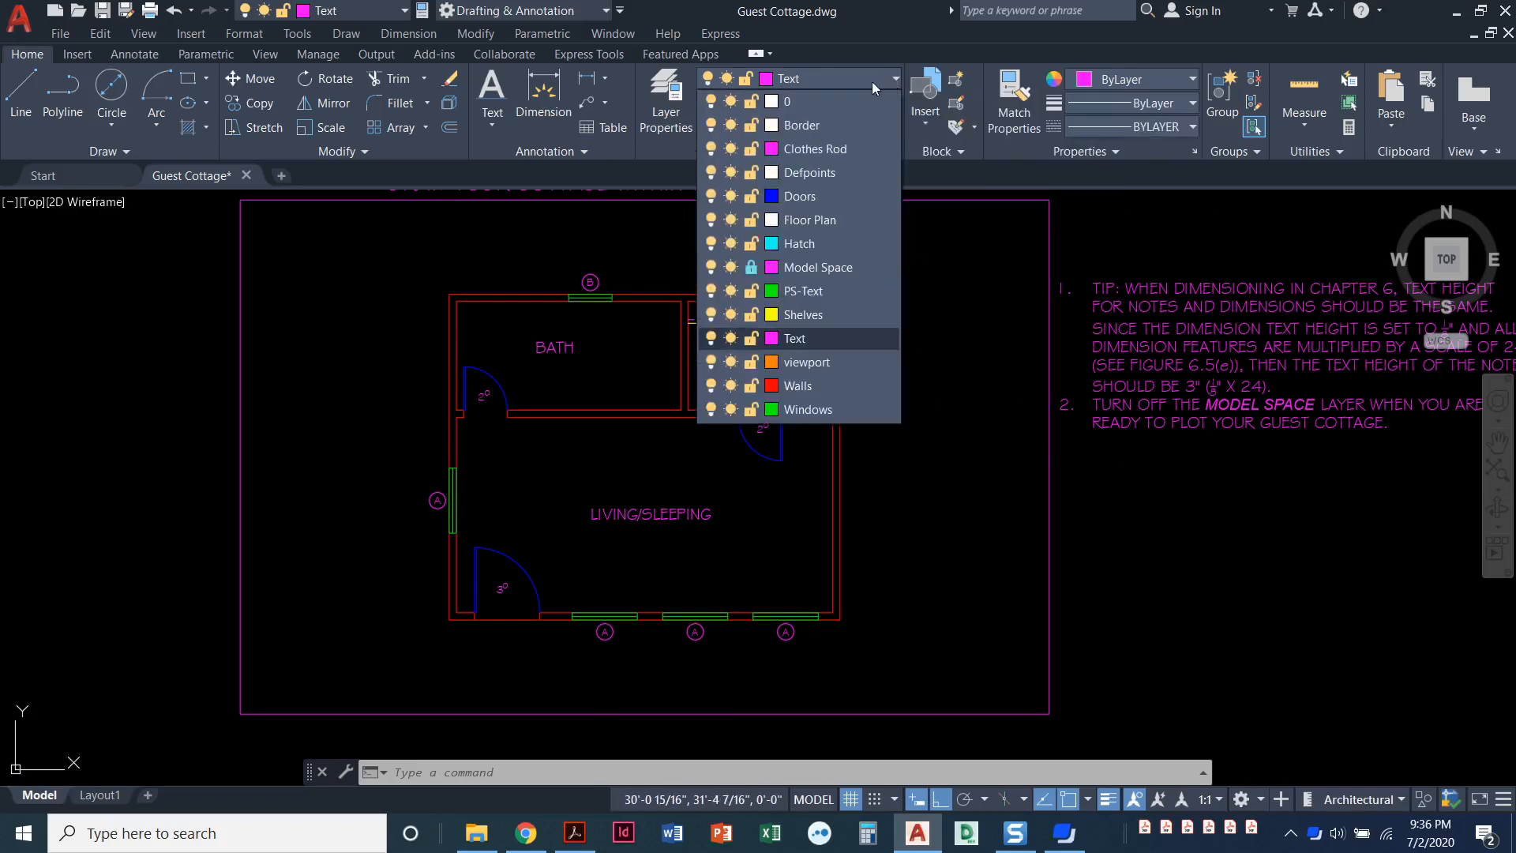
mouse_move(799, 196)
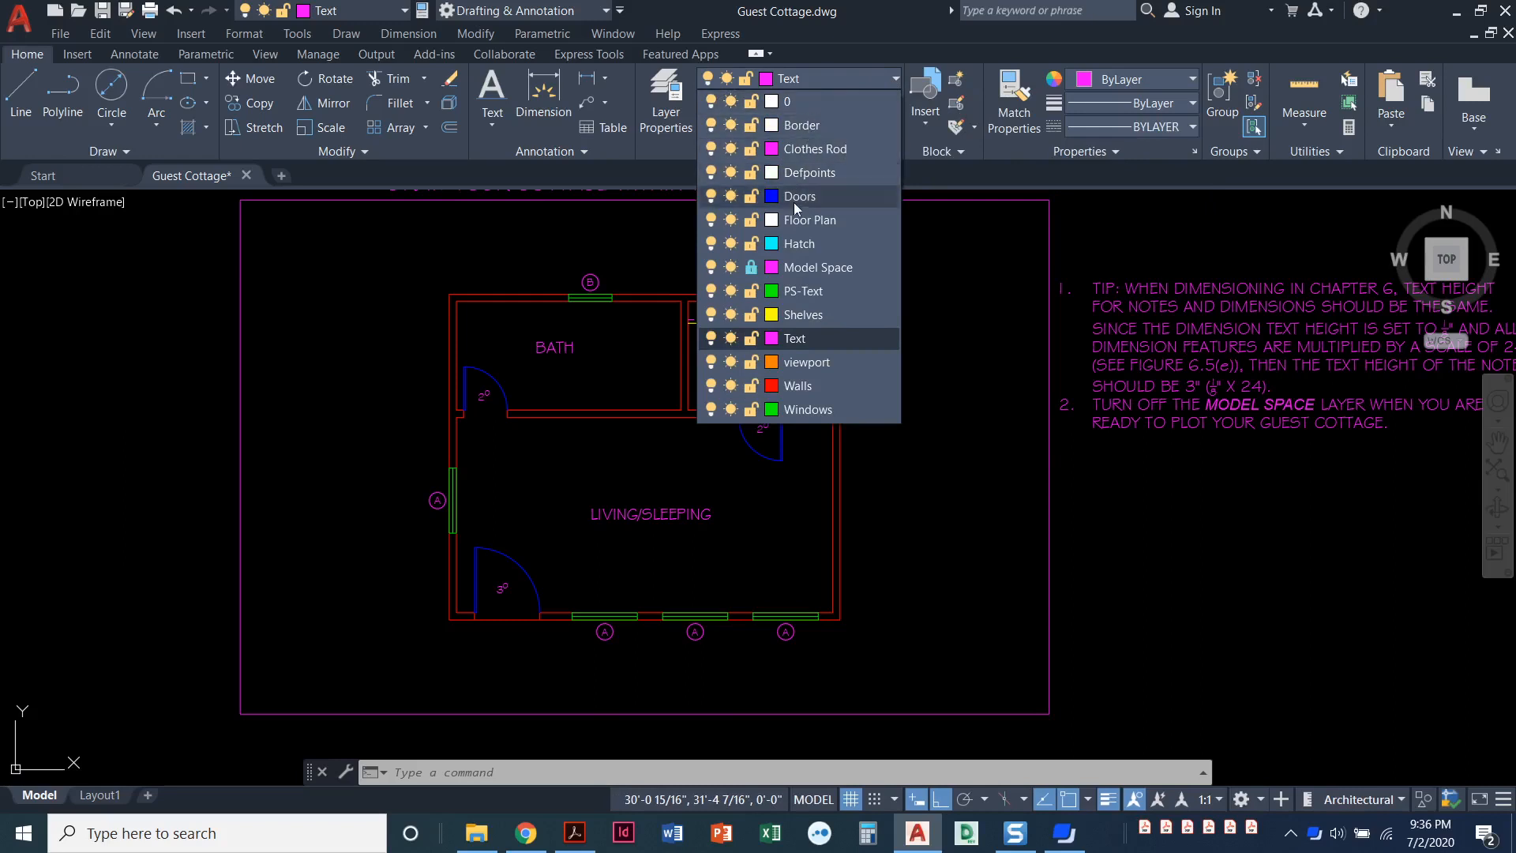
mouse_move(799, 243)
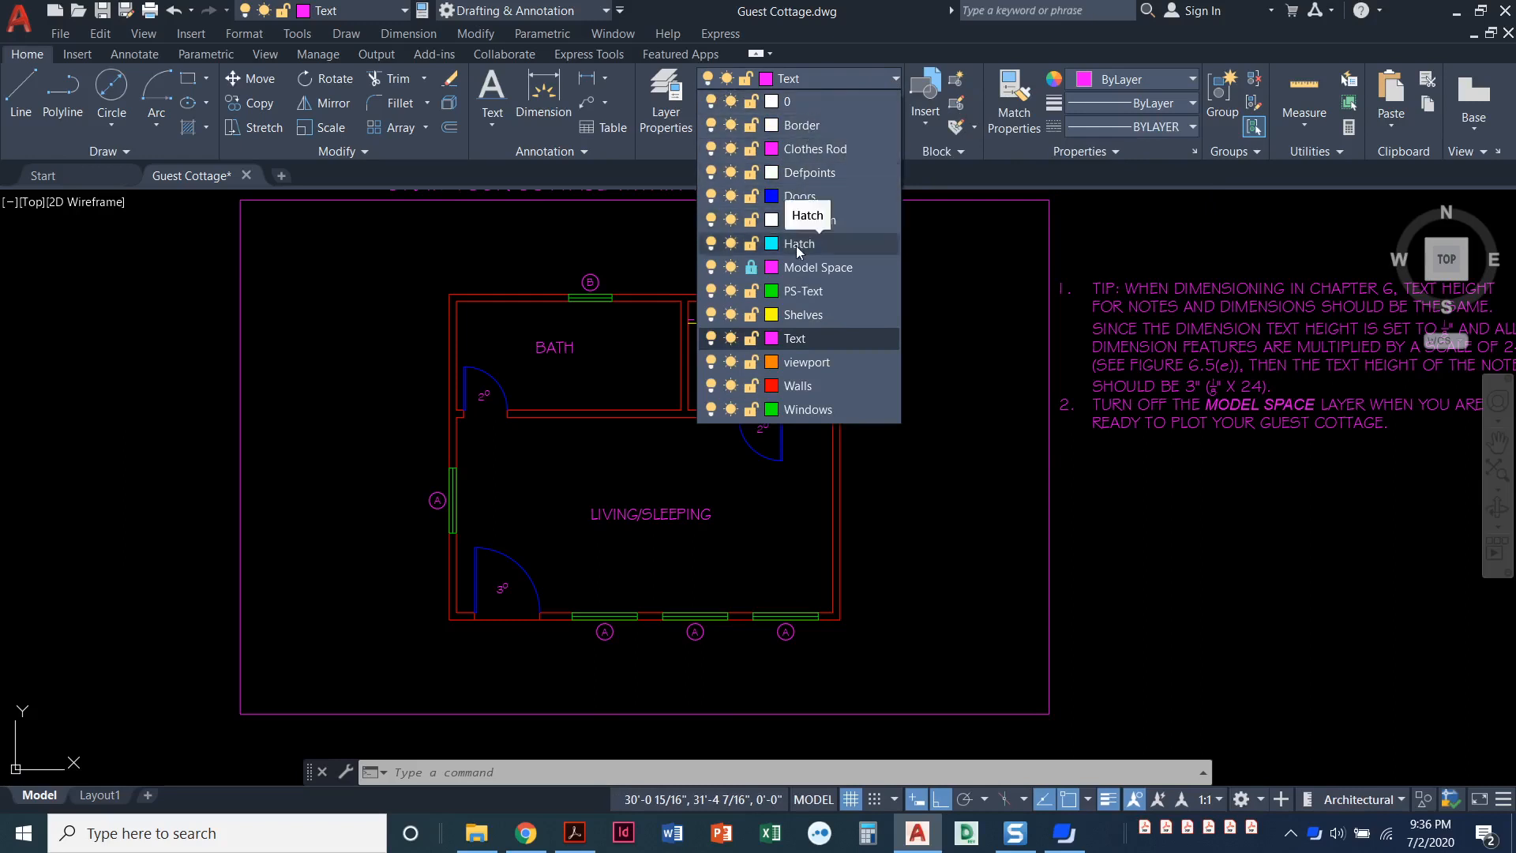
left_click(799, 243)
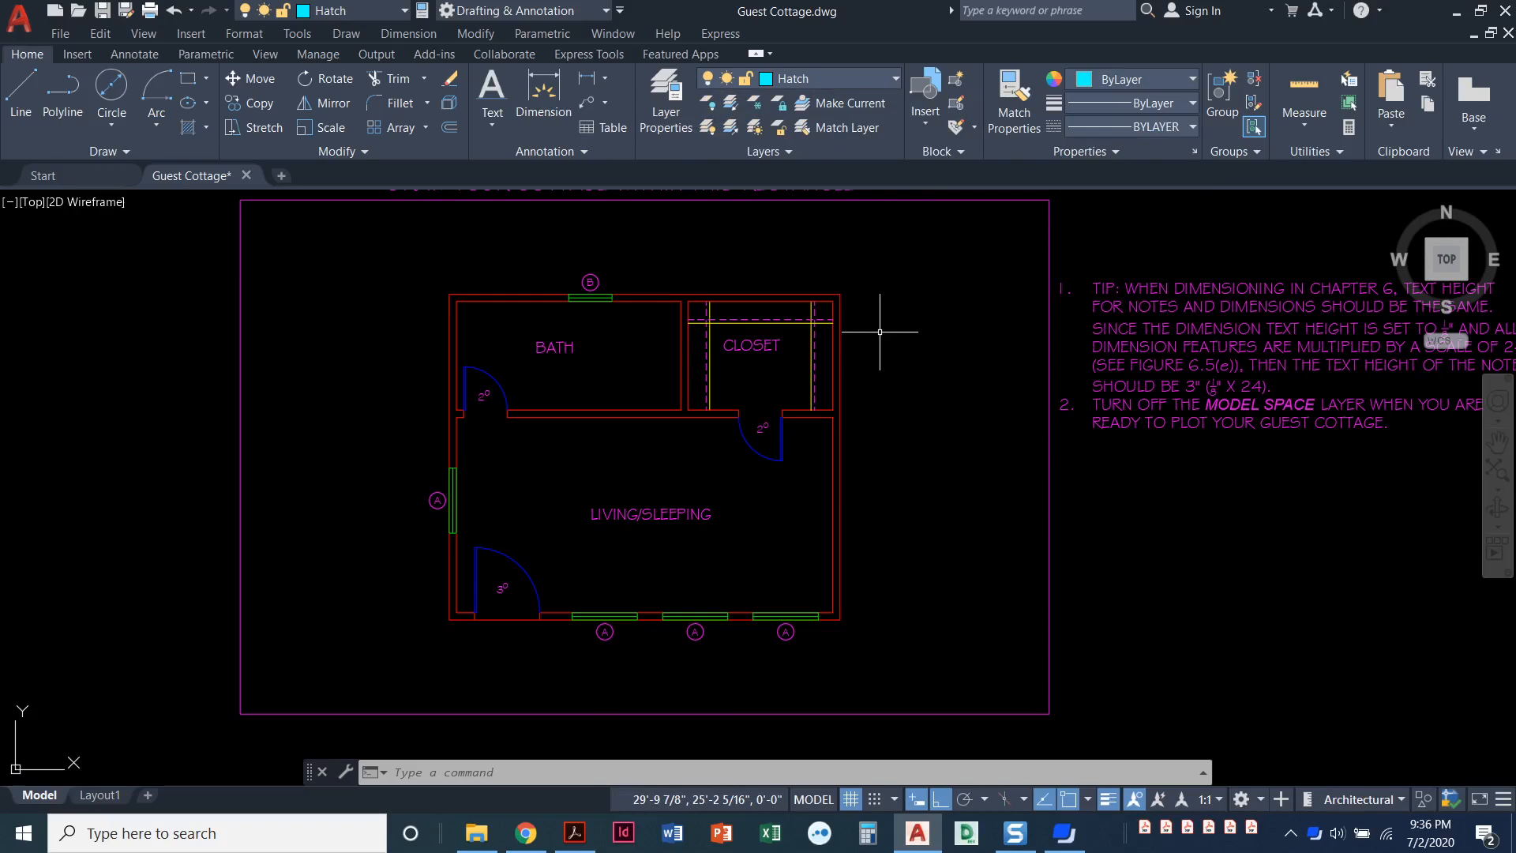
mouse_move(201, 204)
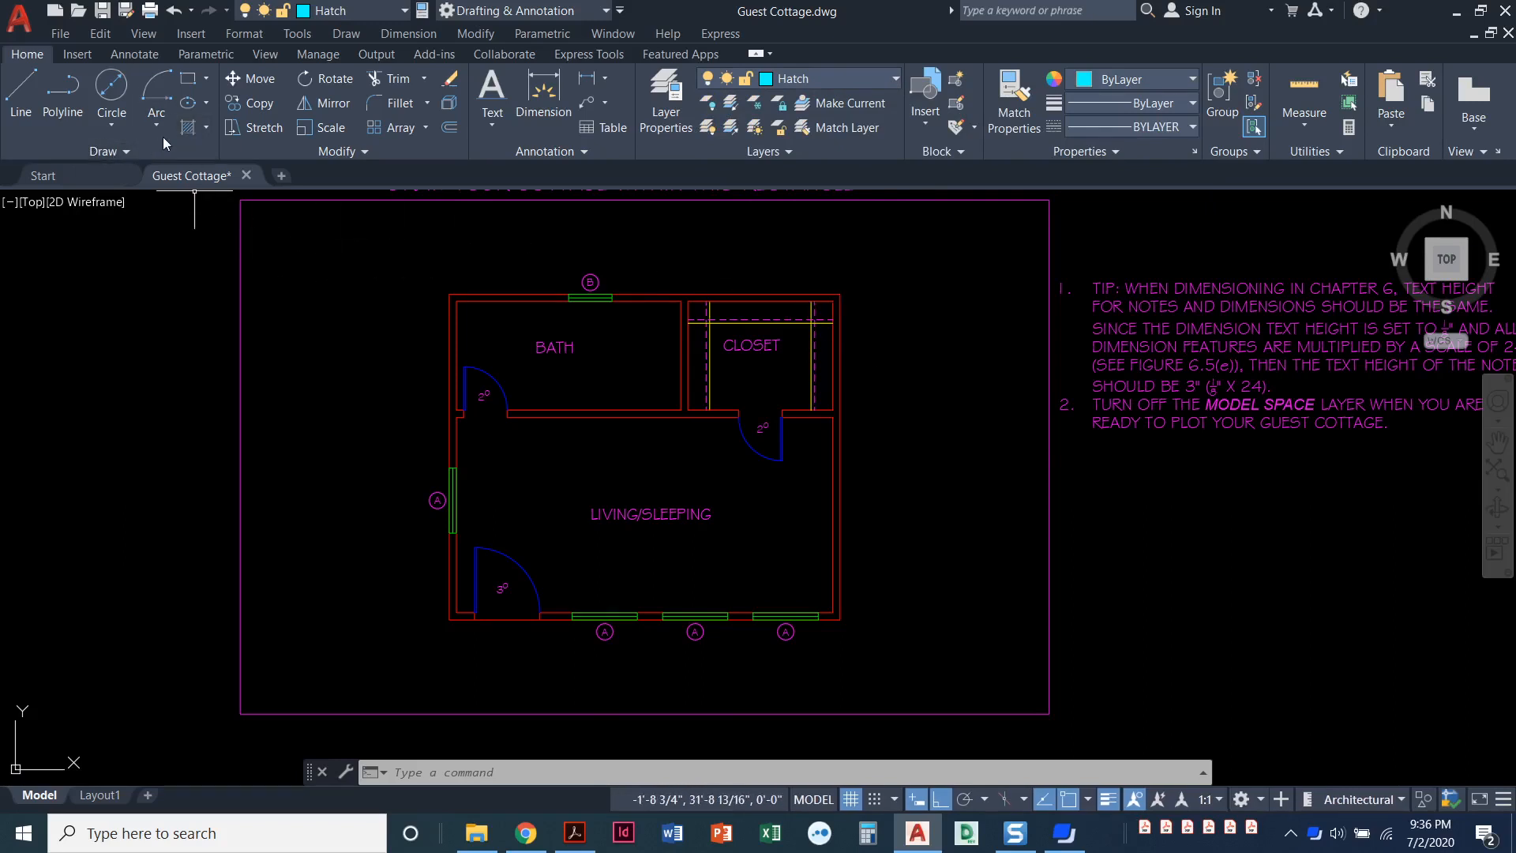
mouse_move(186, 128)
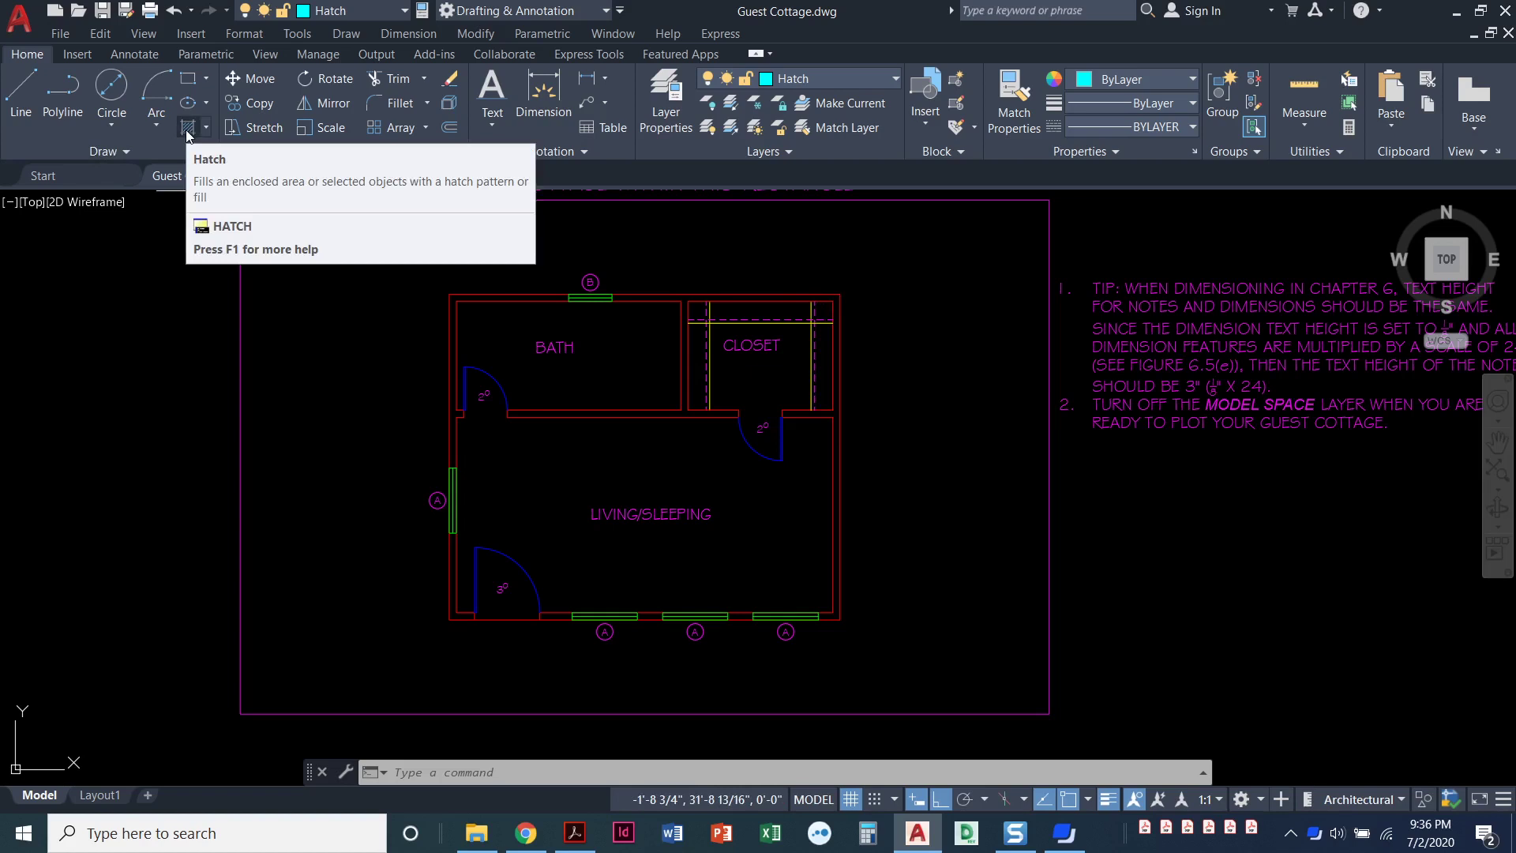
left_click(188, 128)
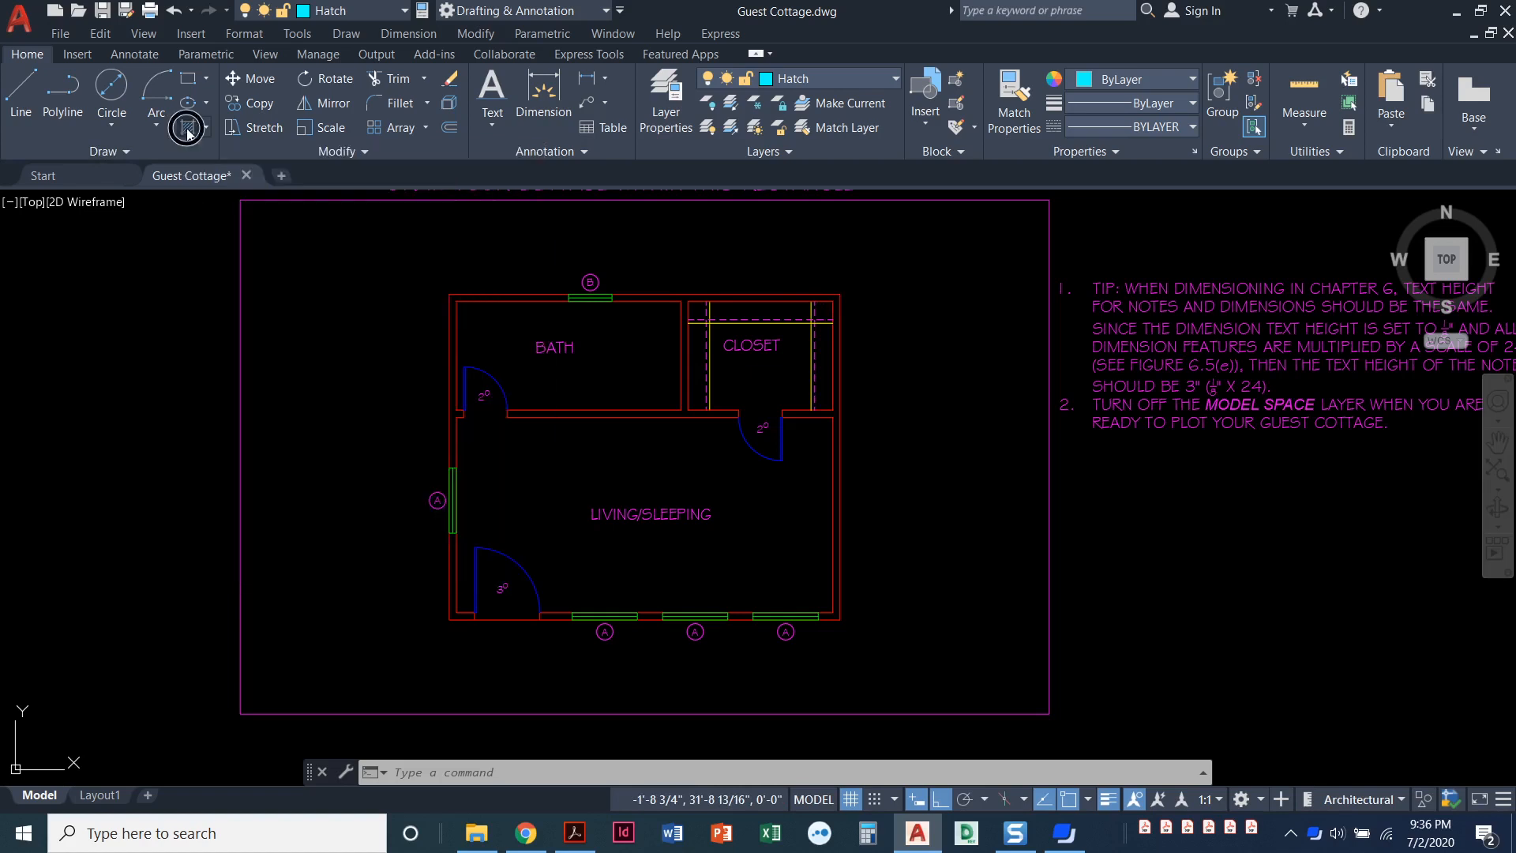
Start a hatch and browse the expanded pattern gallery to find the NET pattern
left_click(186, 104)
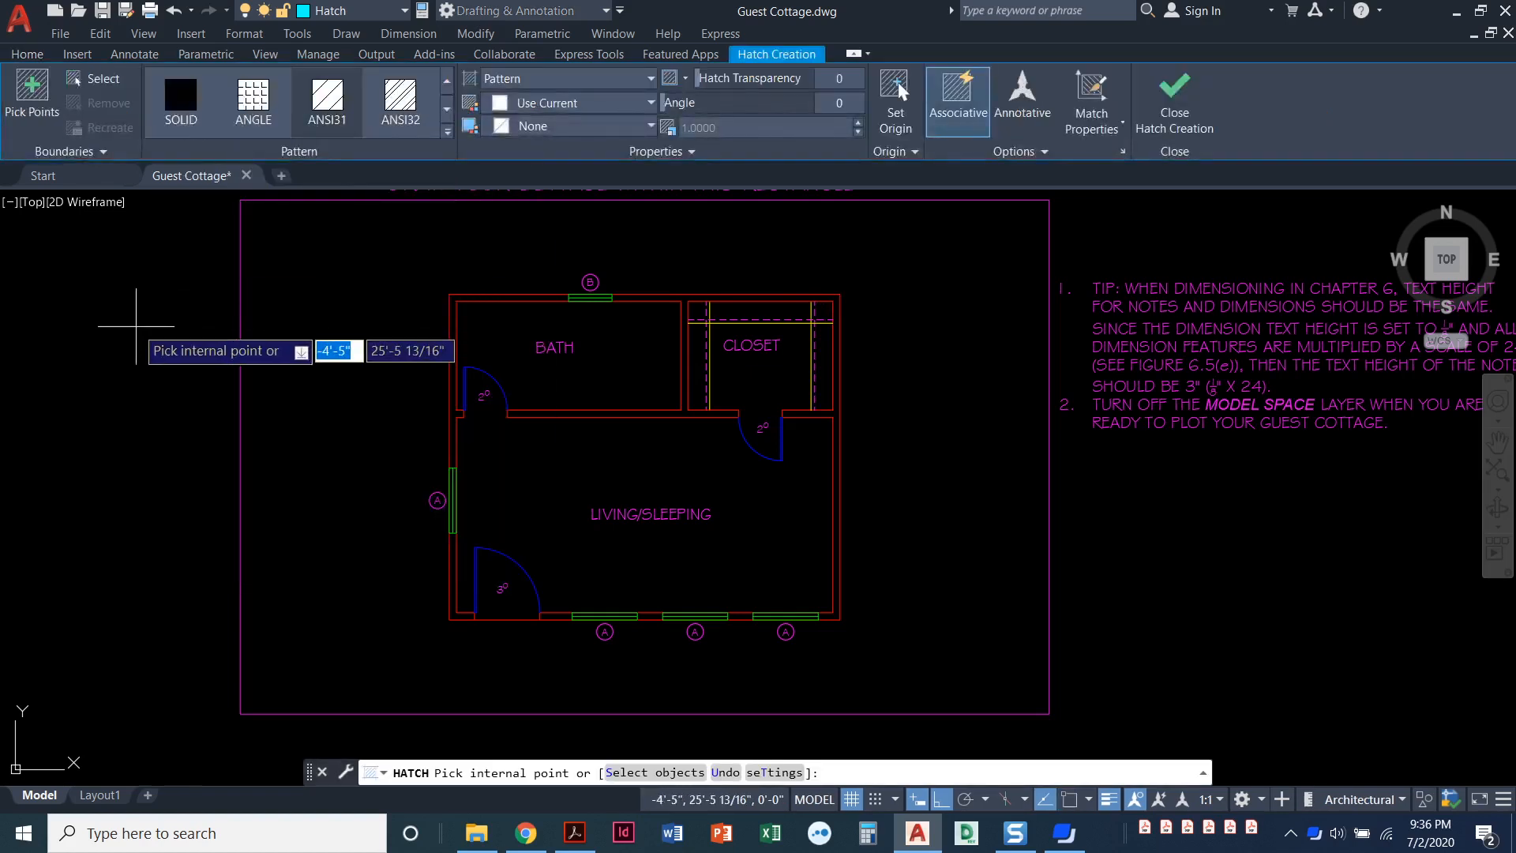
mouse_move(147, 319)
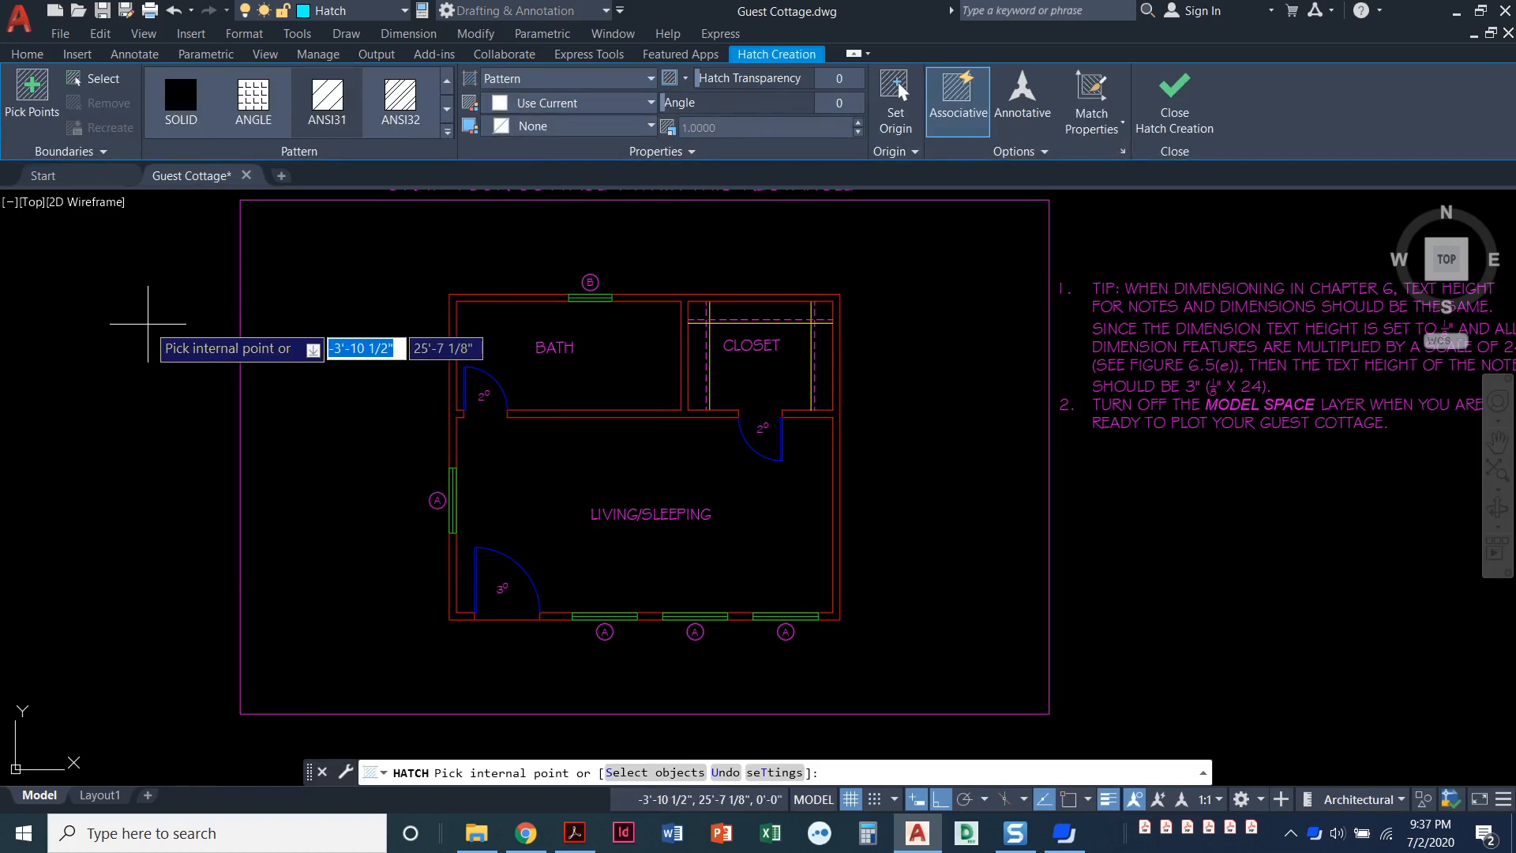
mouse_move(155, 275)
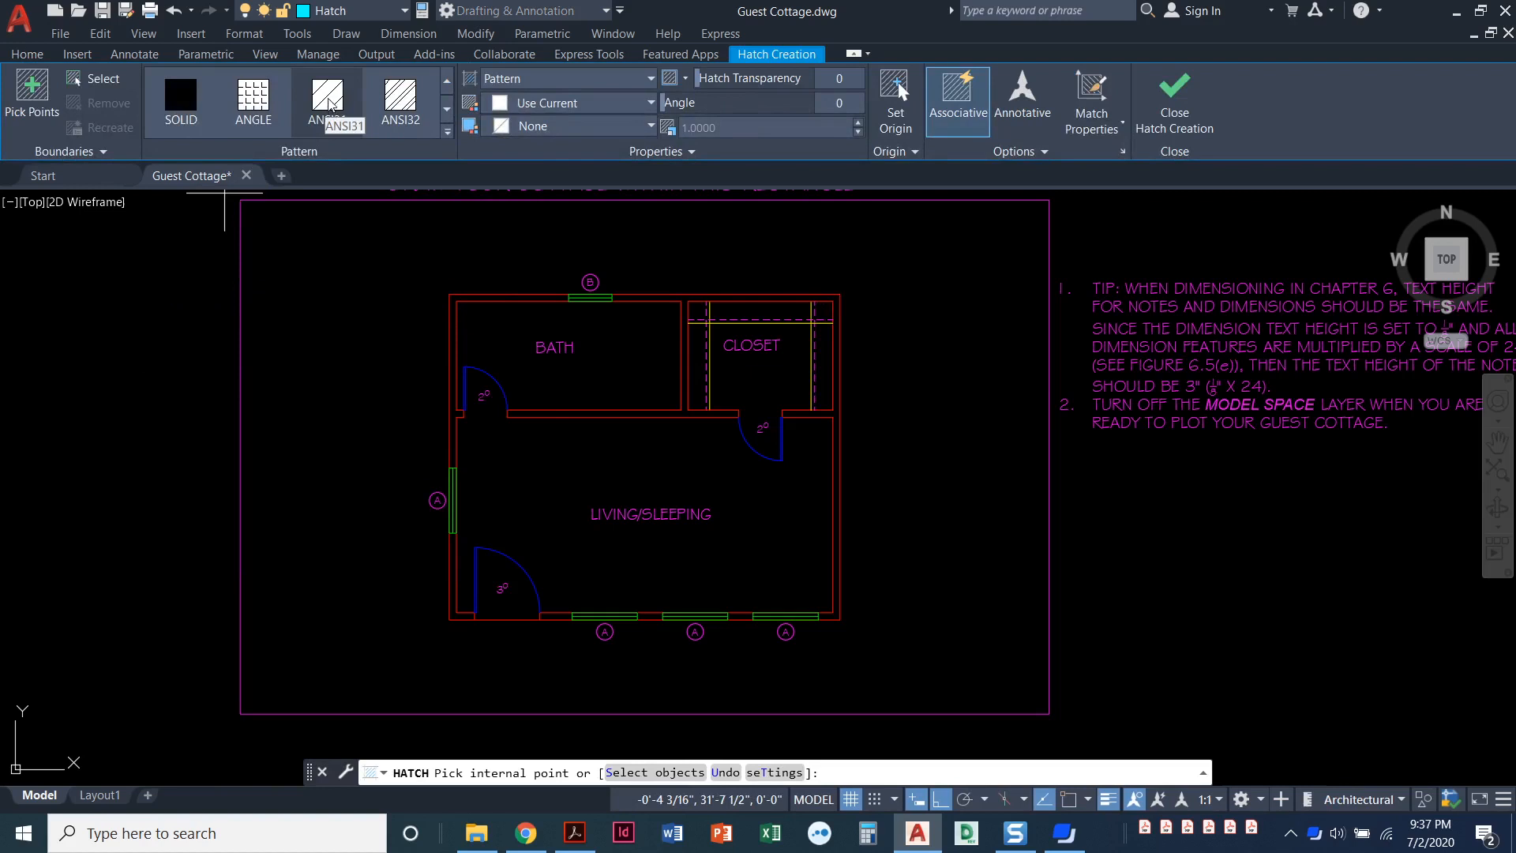
mouse_move(447, 132)
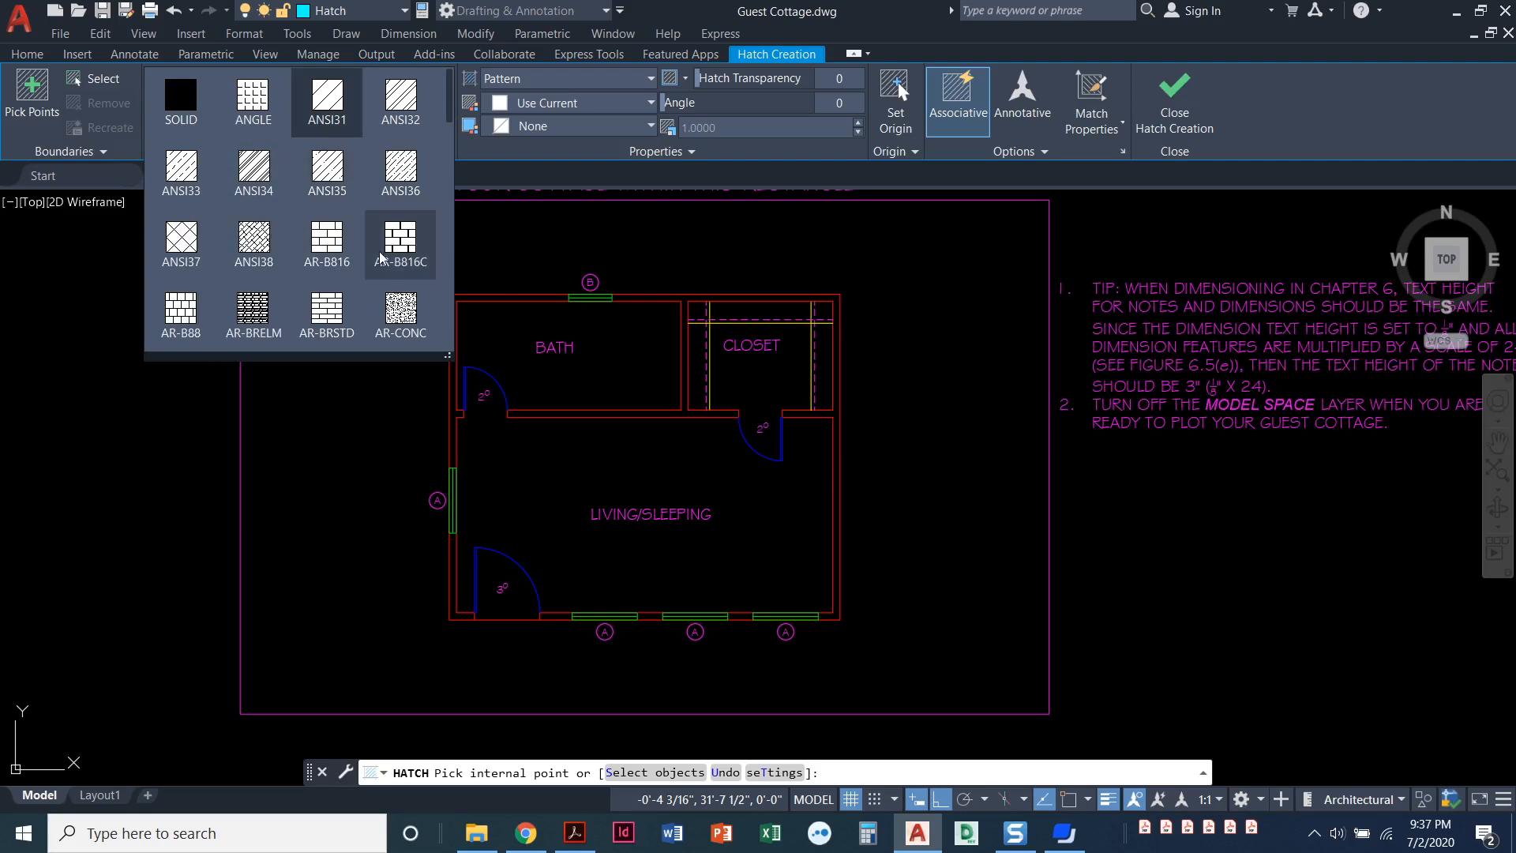
mouse_move(399, 241)
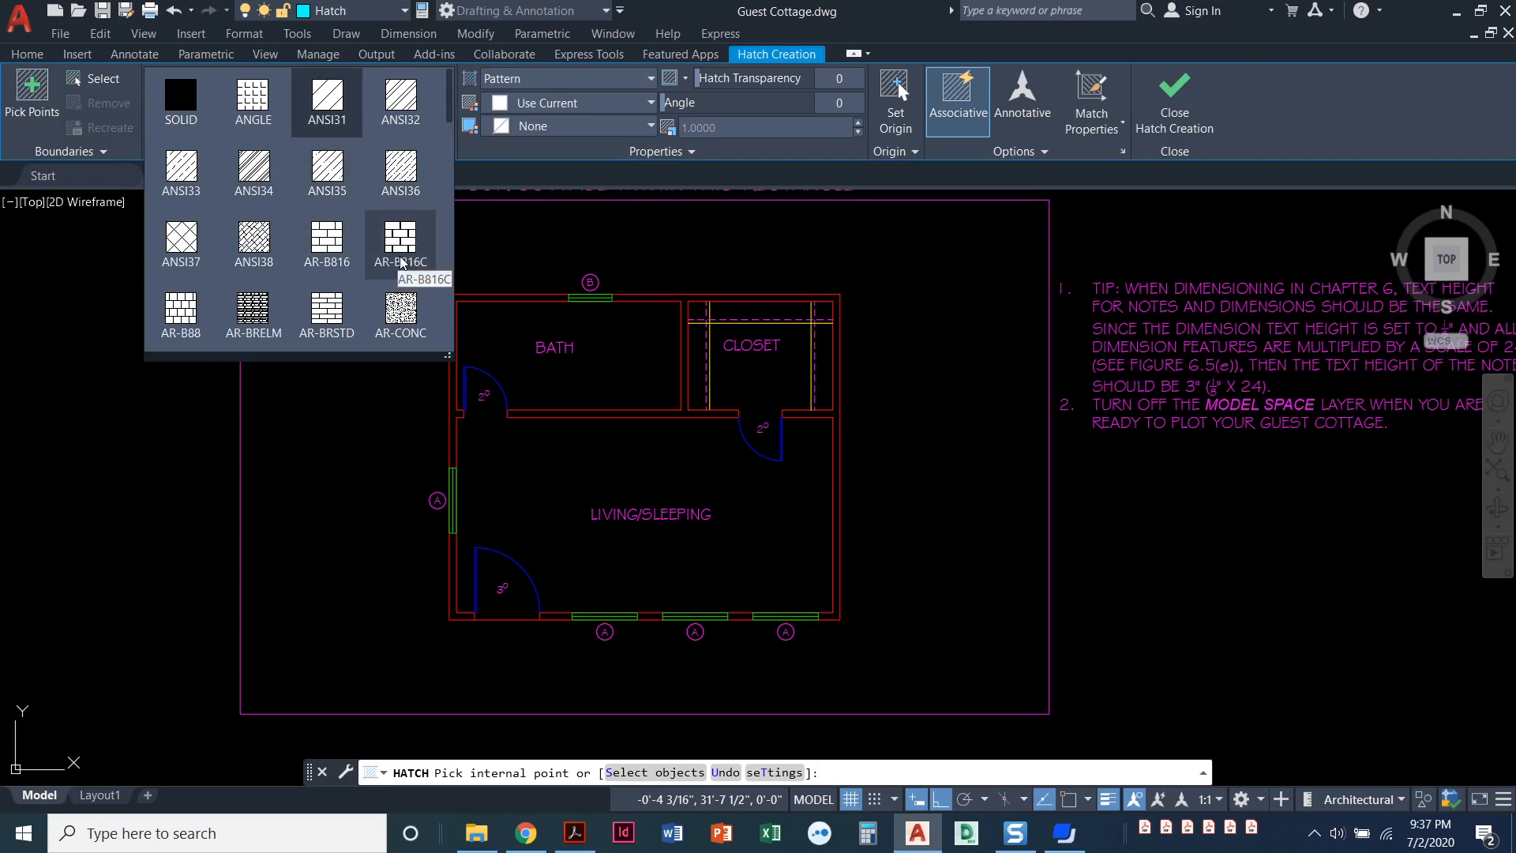
scroll("down", 3)
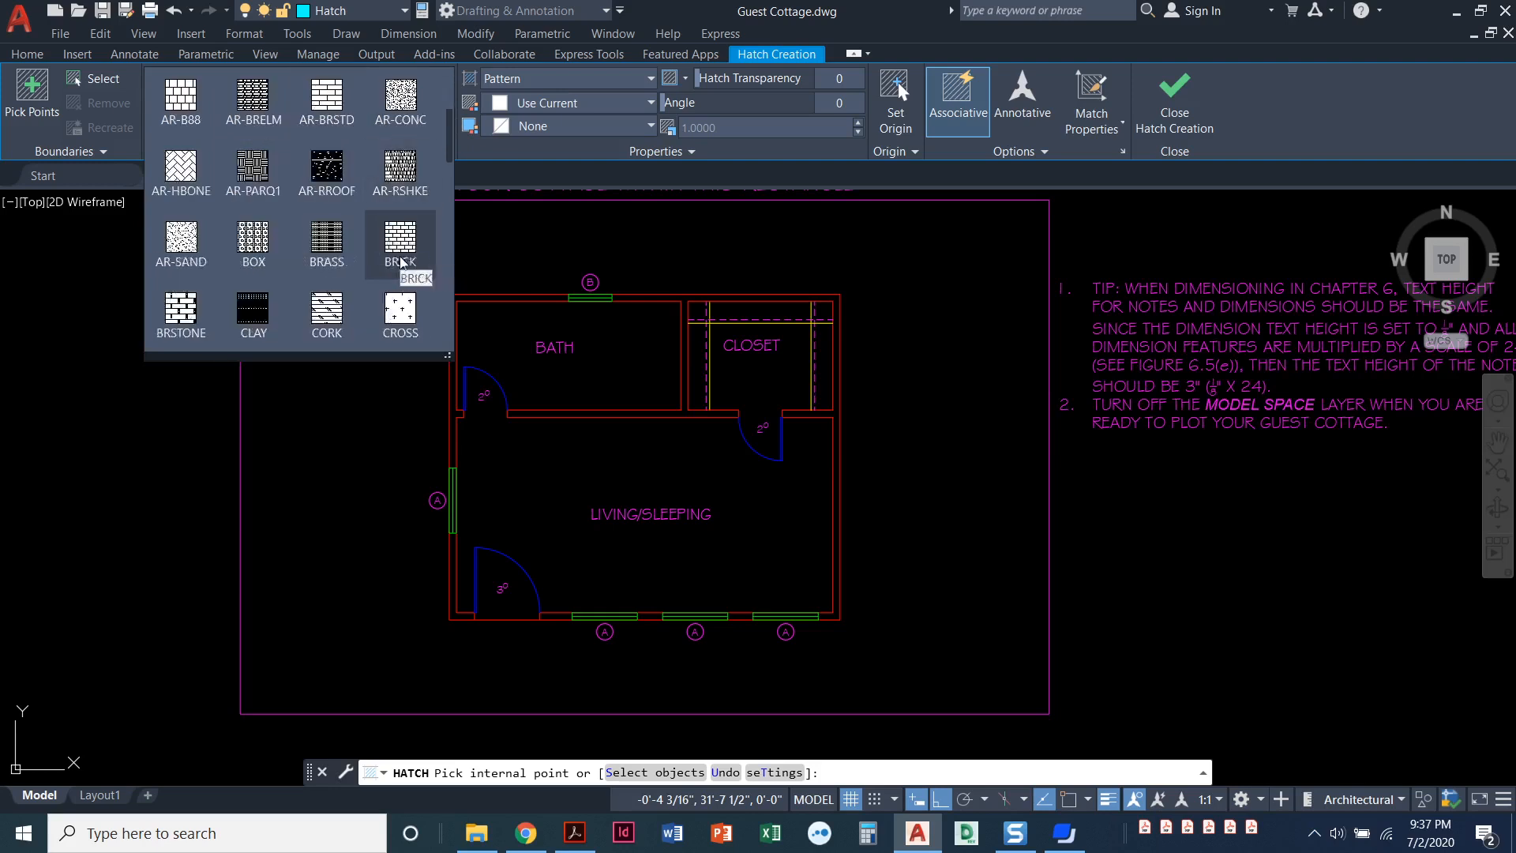
scroll("down", 3)
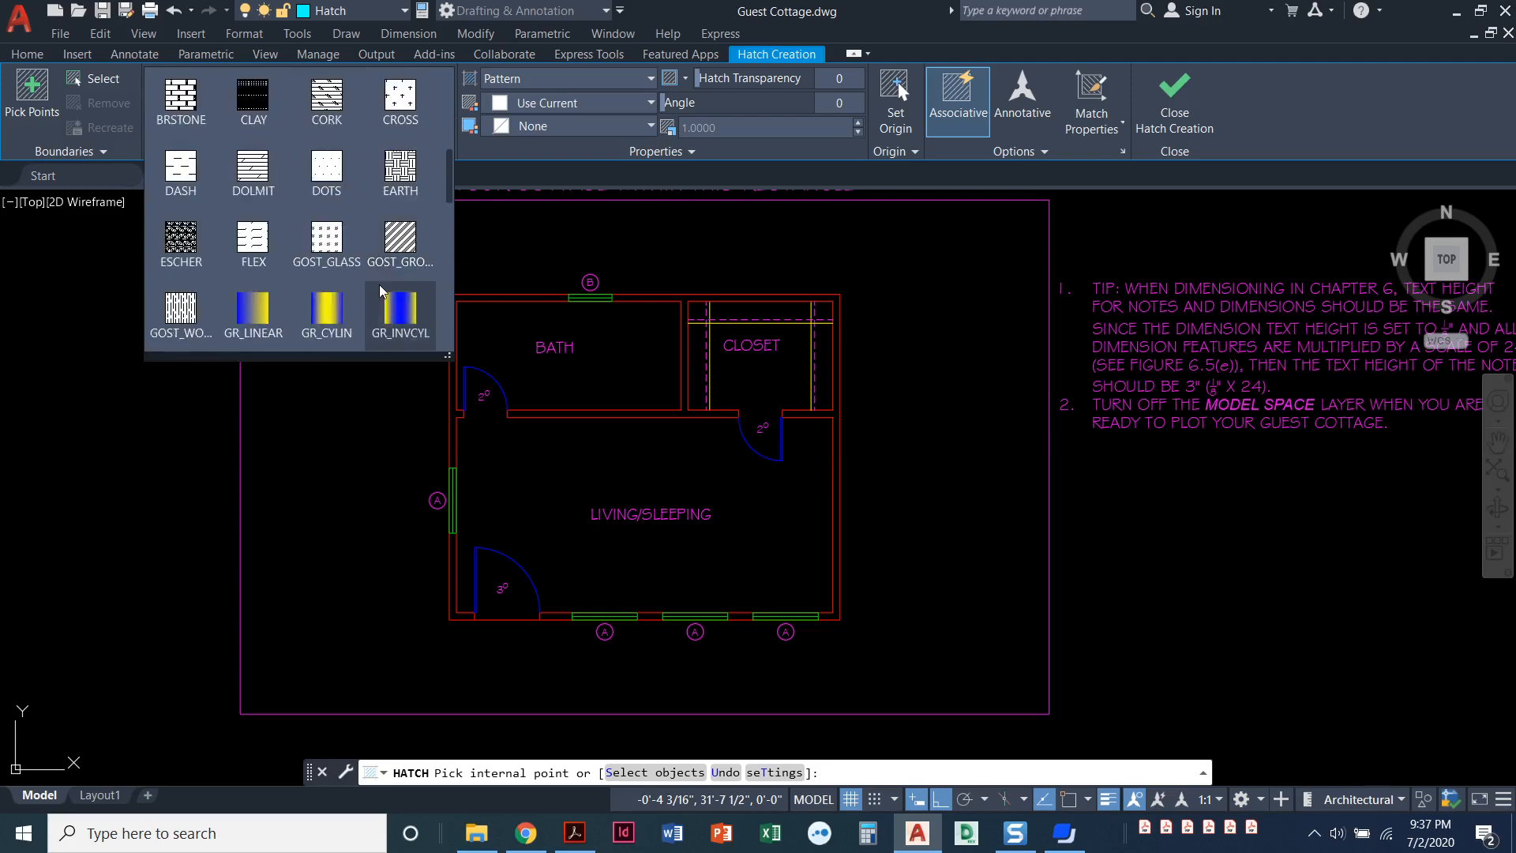
scroll("down", 3)
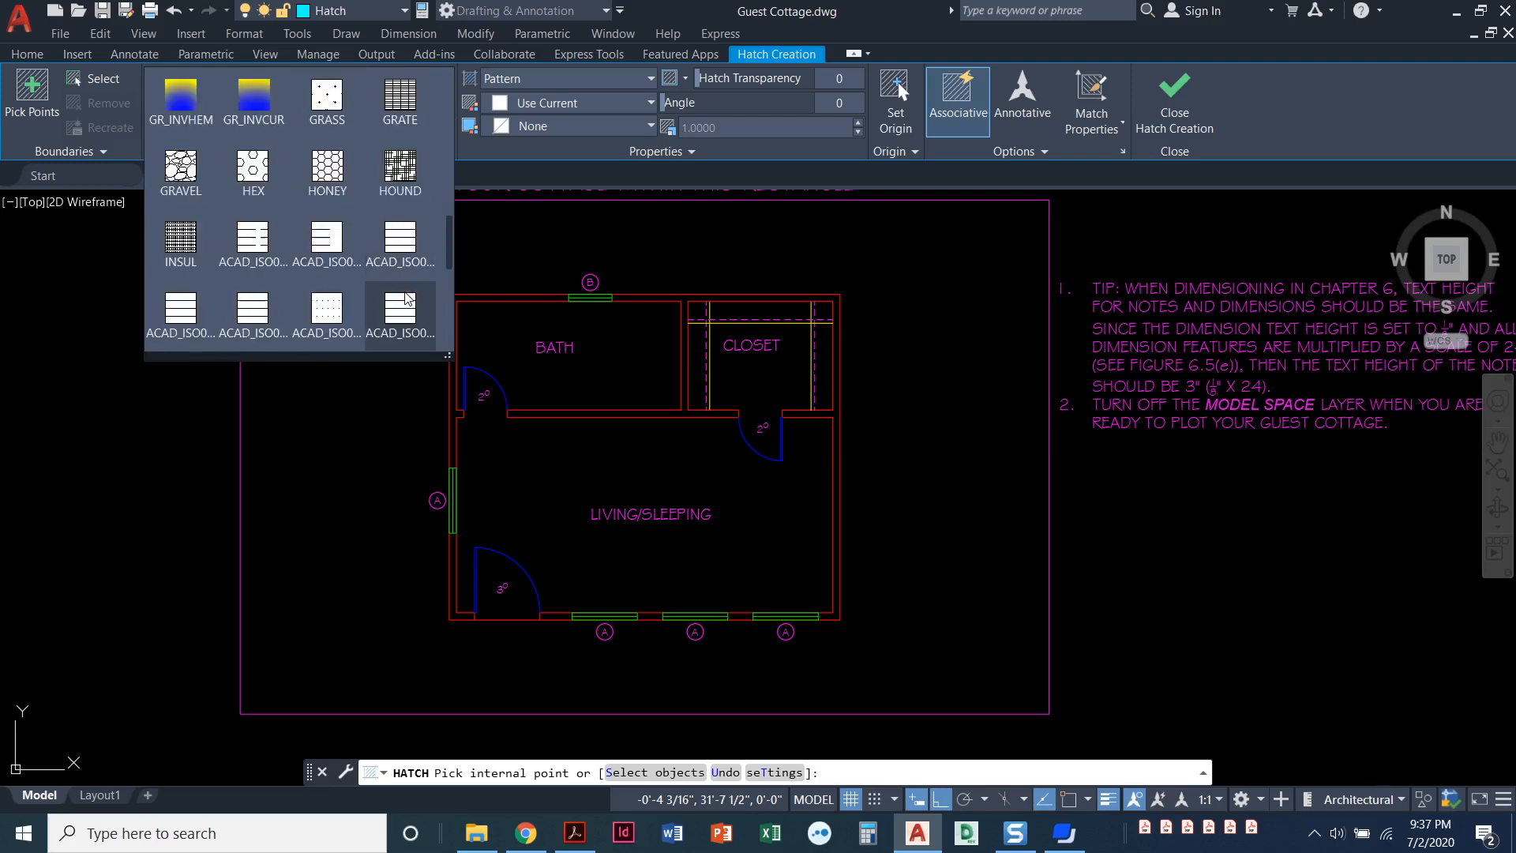
scroll("down", 3)
type("45")
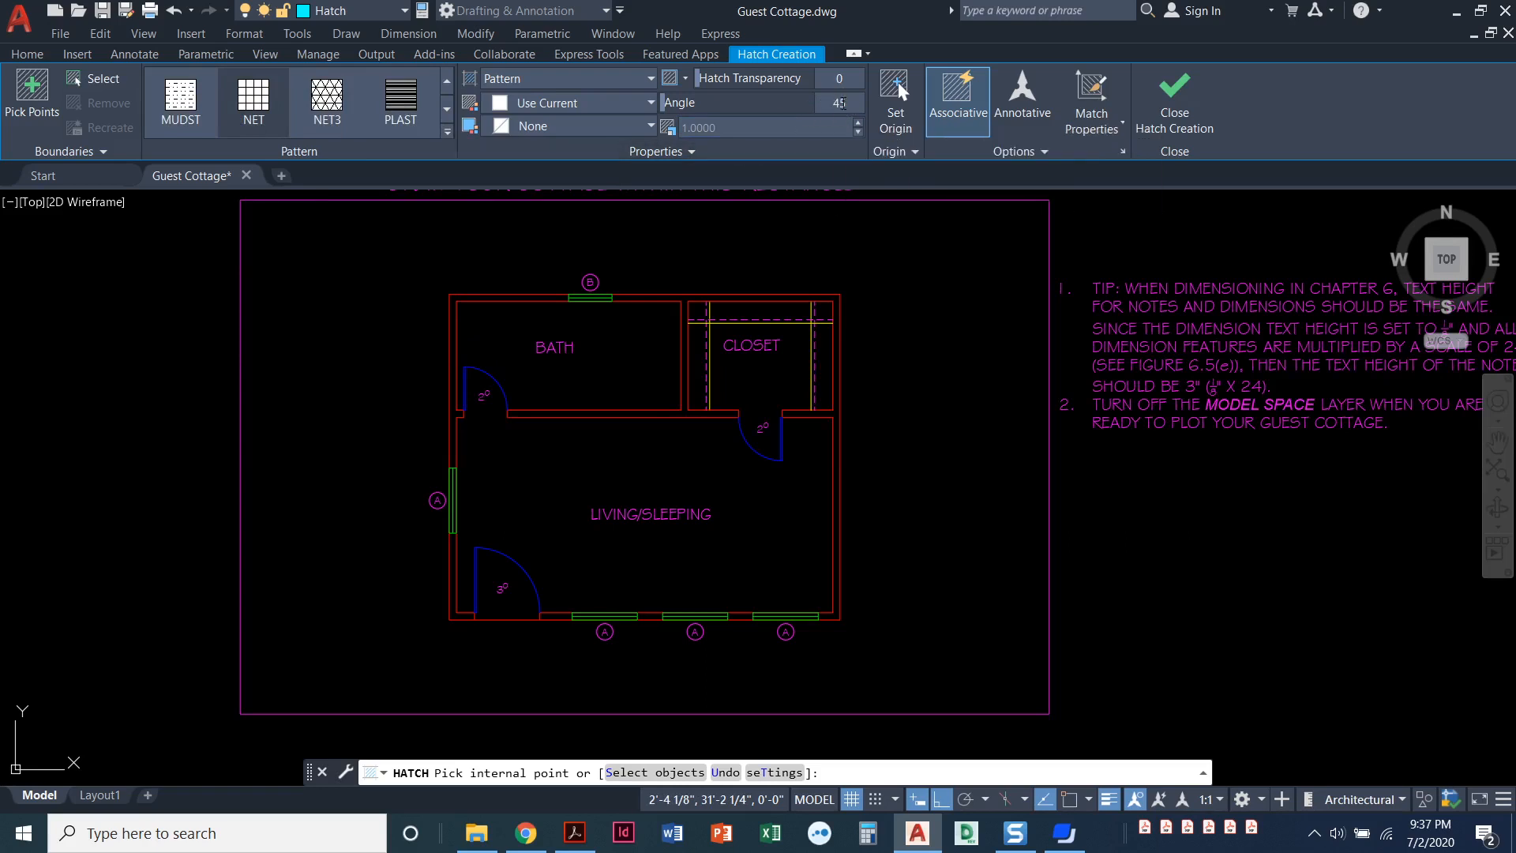
mouse_move(764, 126)
type("18")
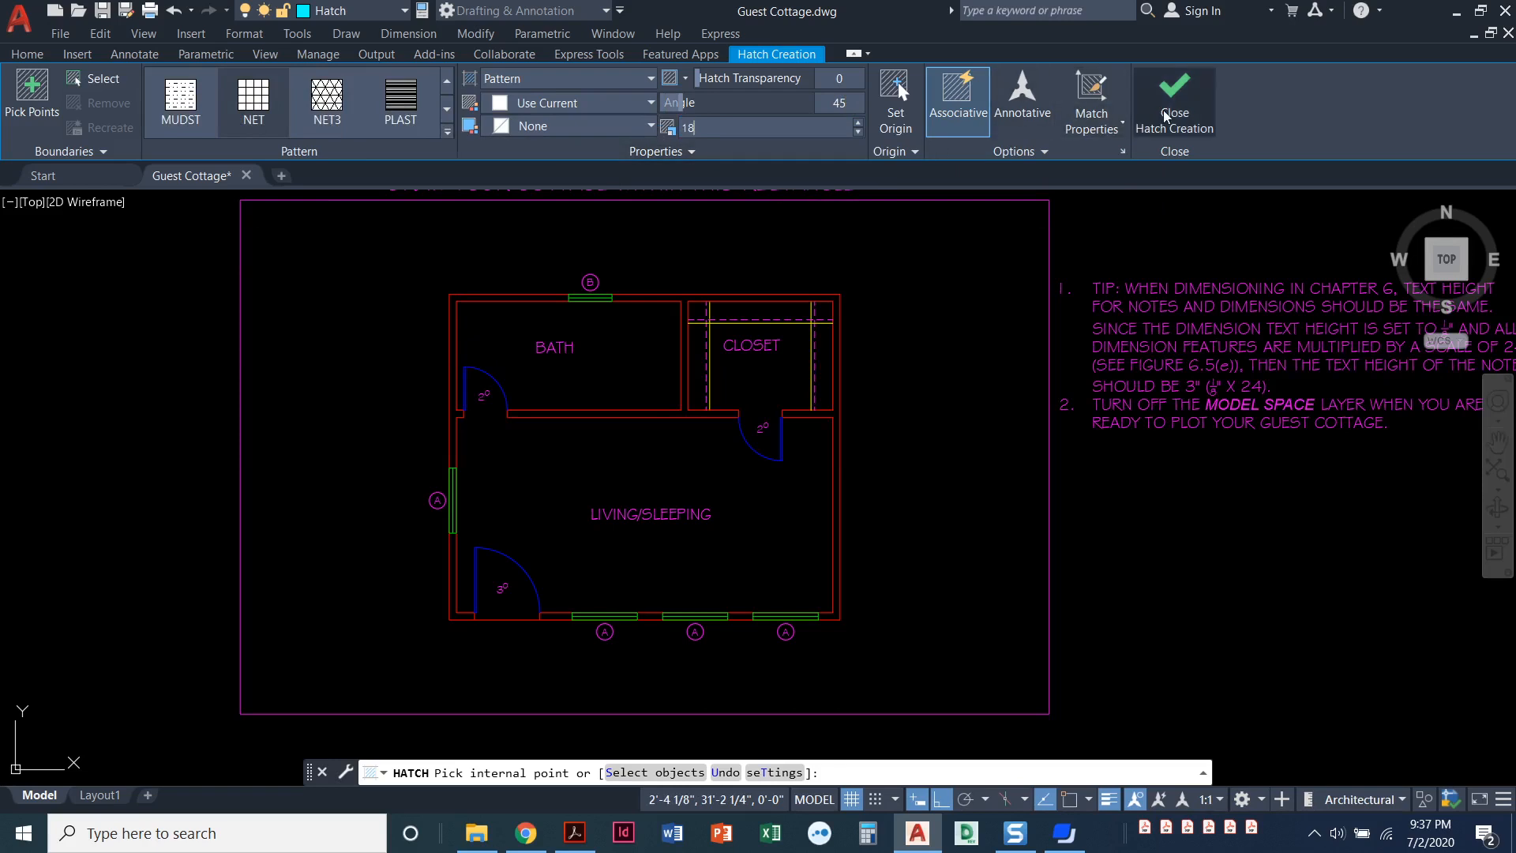
mouse_move(854, 399)
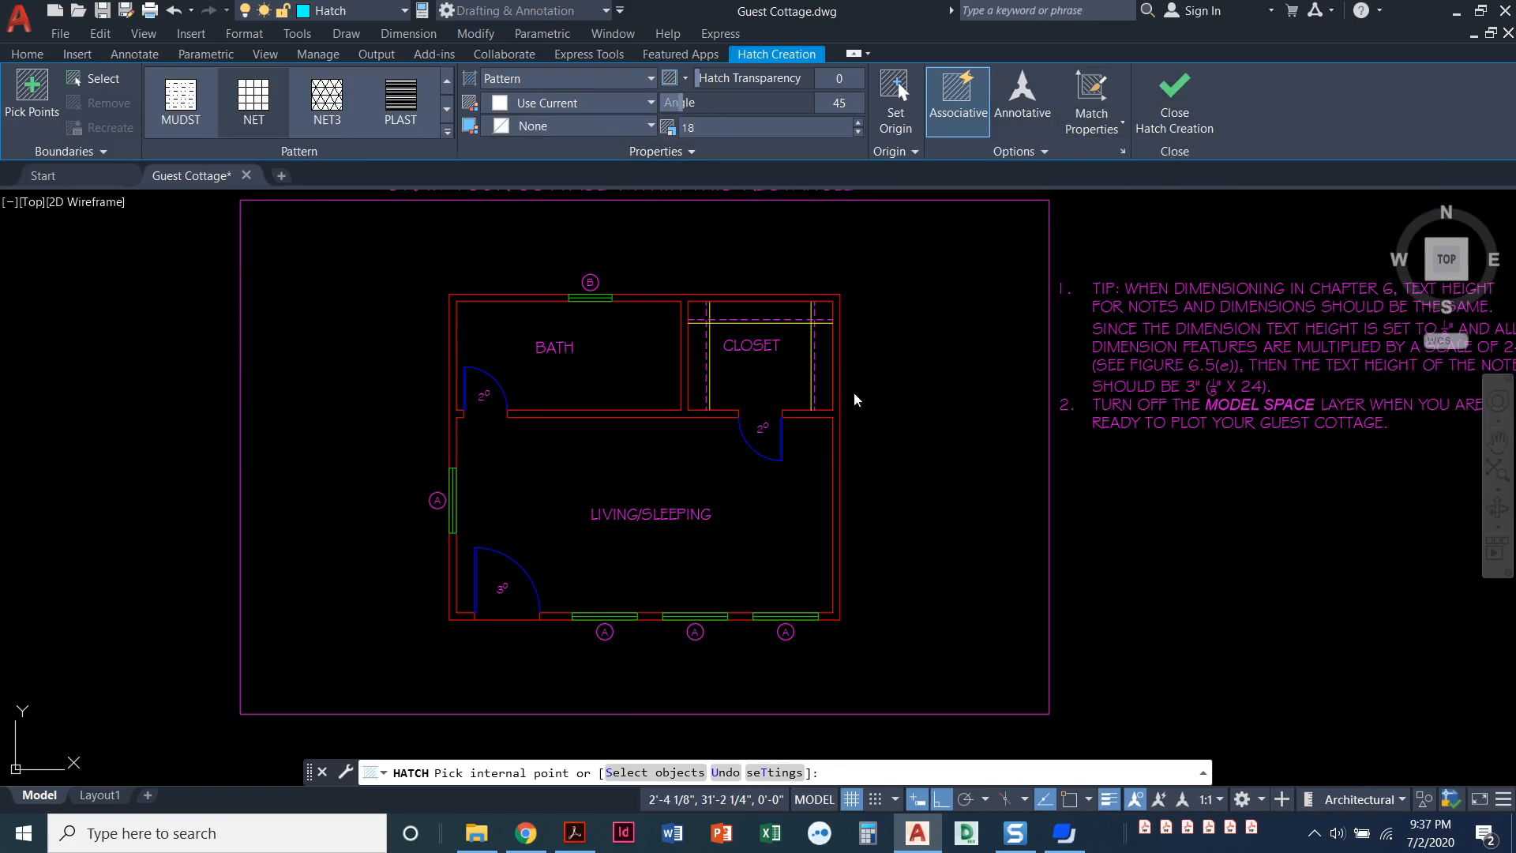
mouse_move(829, 341)
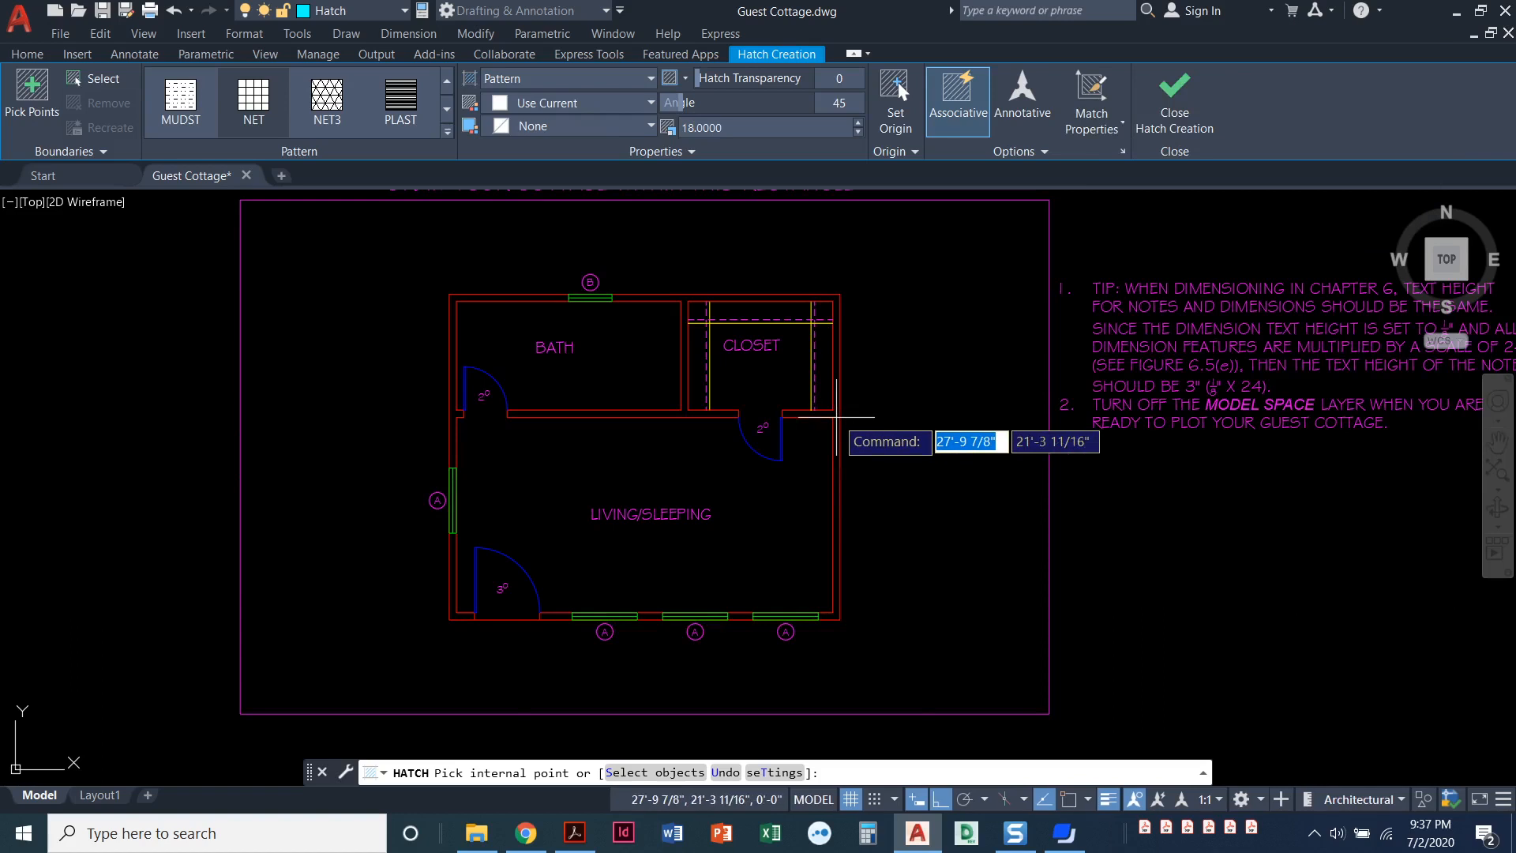
Fill the cottage wall areas with the NET hatch and close Hatch Creation
left_click(538, 287)
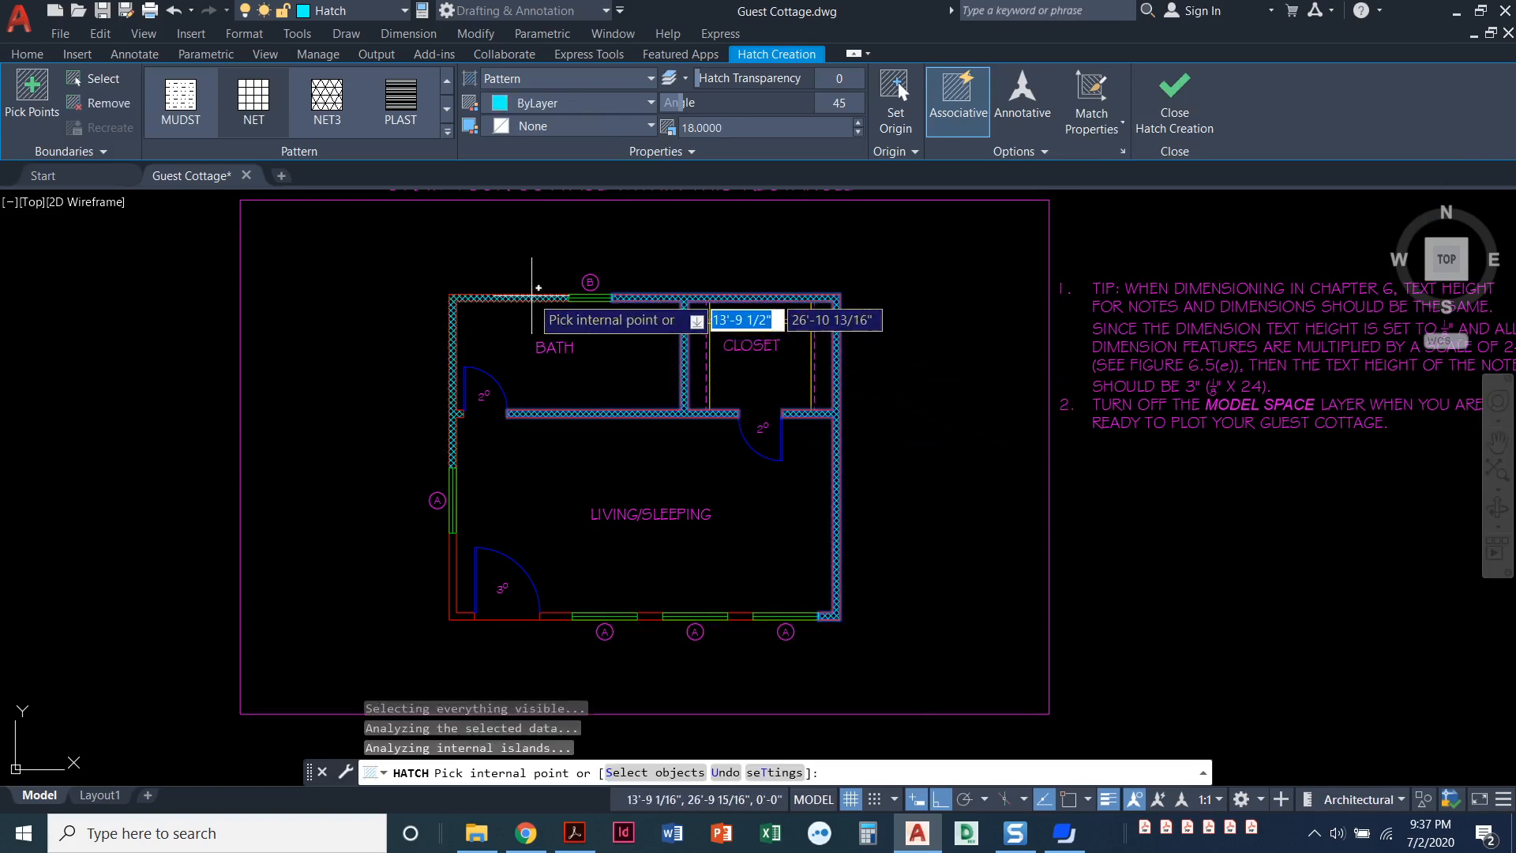
mouse_move(456, 575)
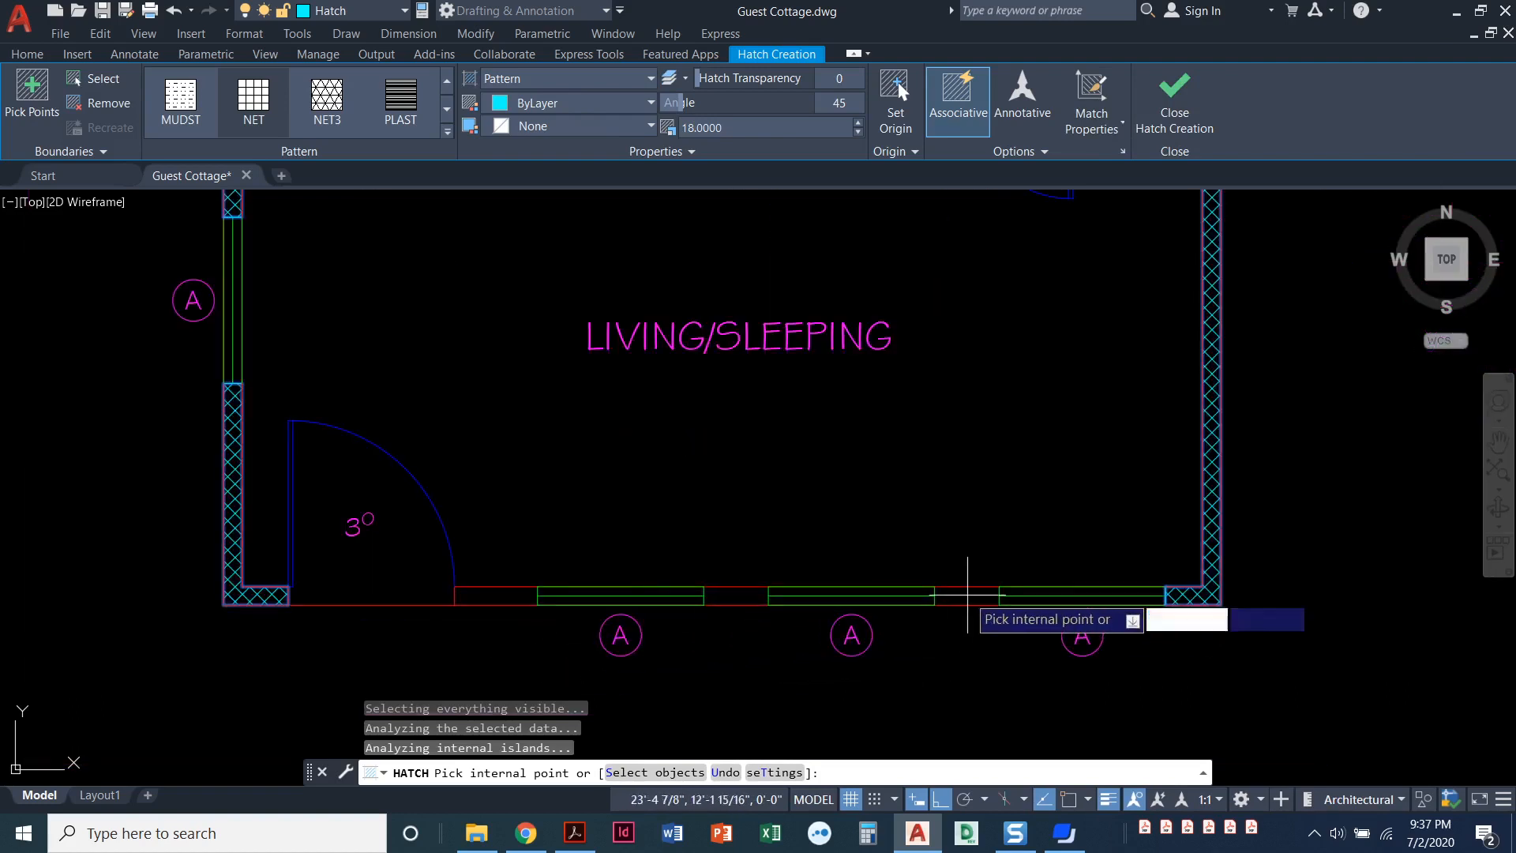
mouse_move(547, 565)
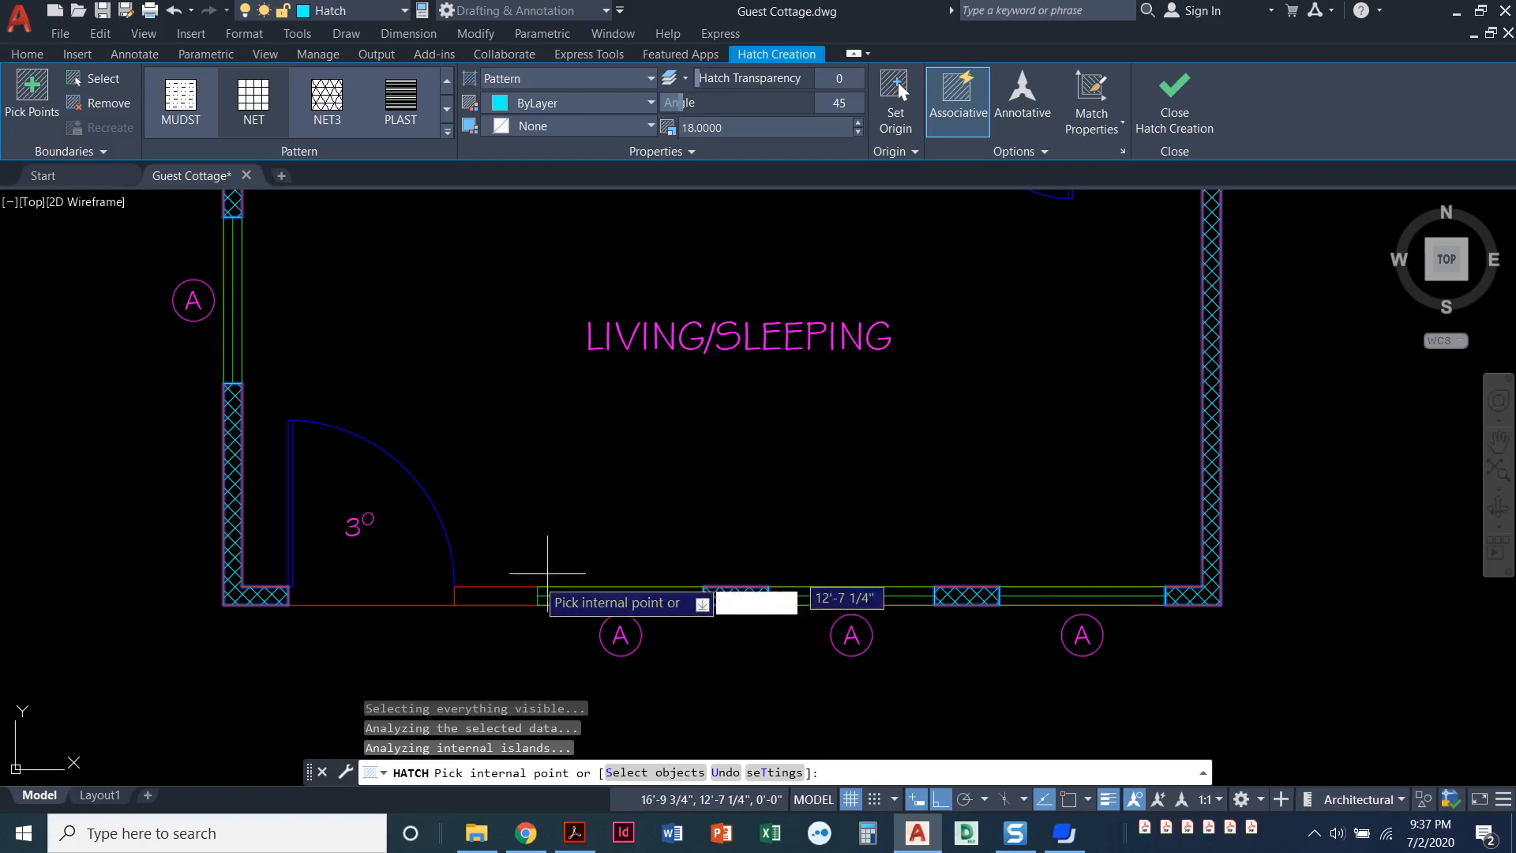
mouse_move(519, 491)
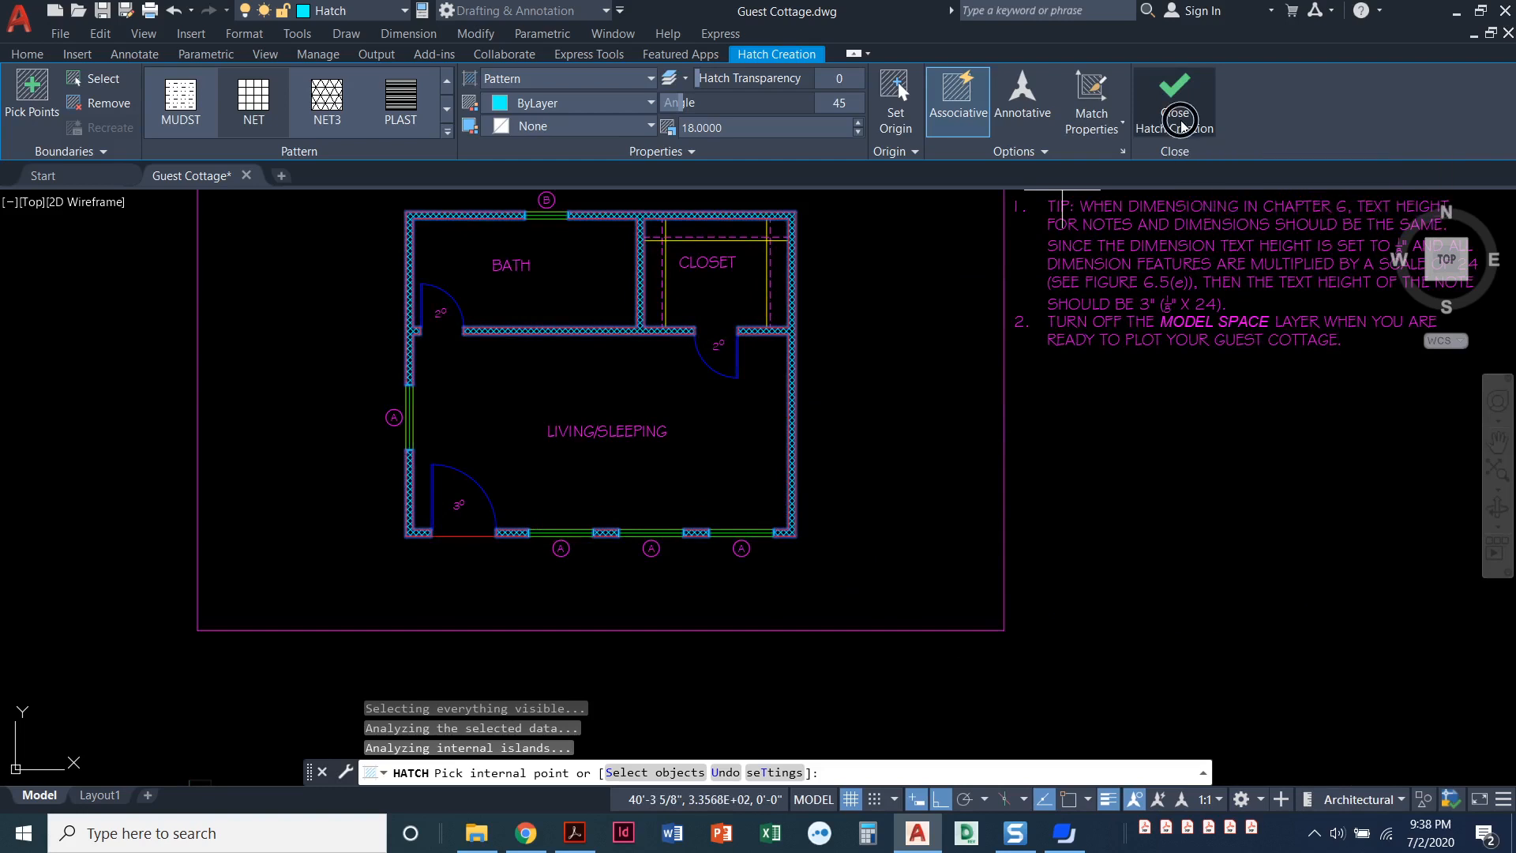
left_click(1173, 92)
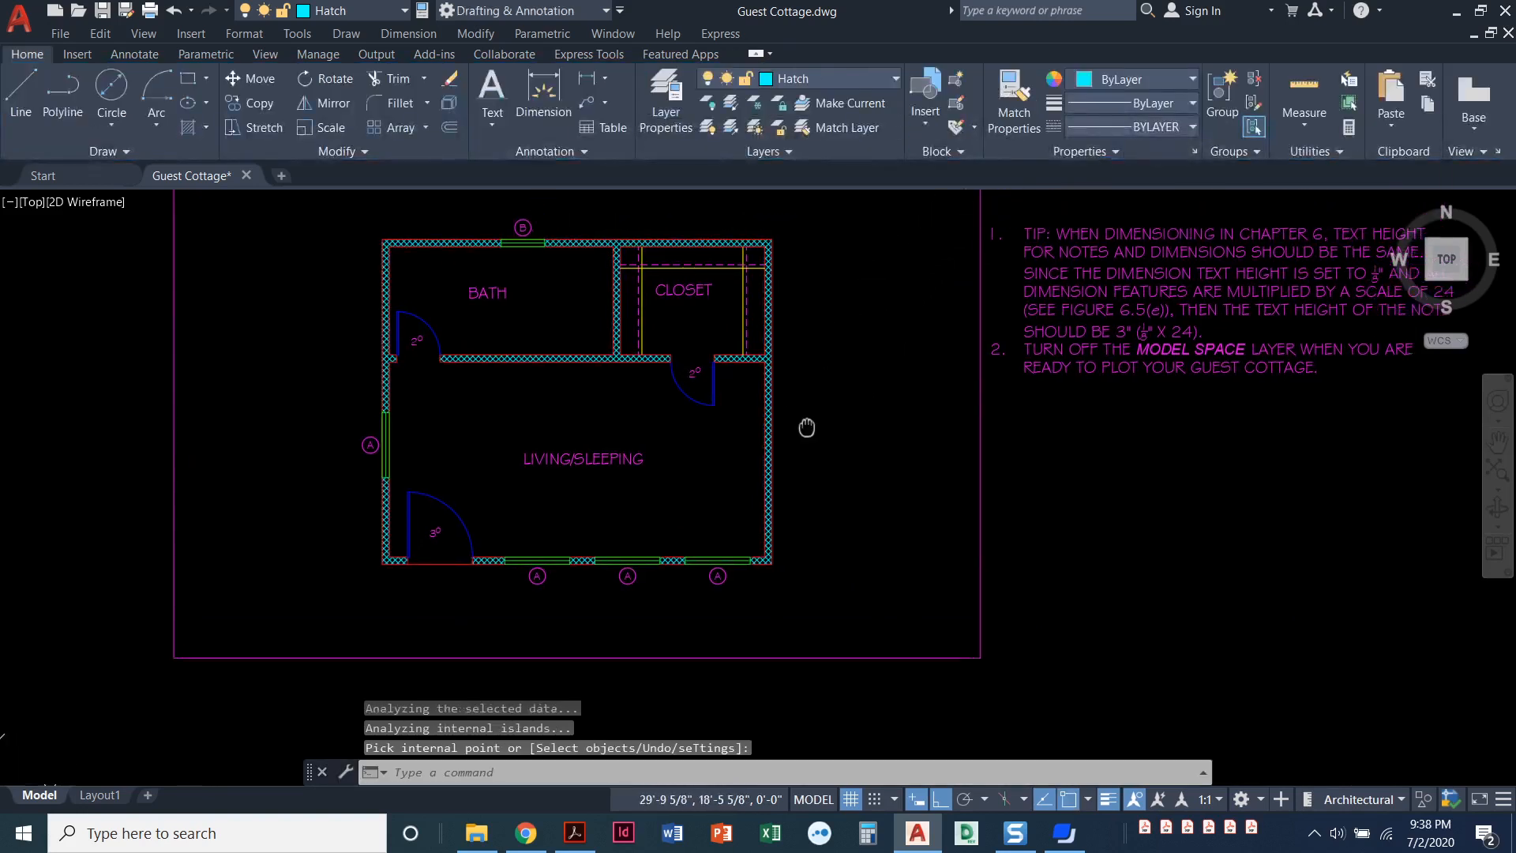